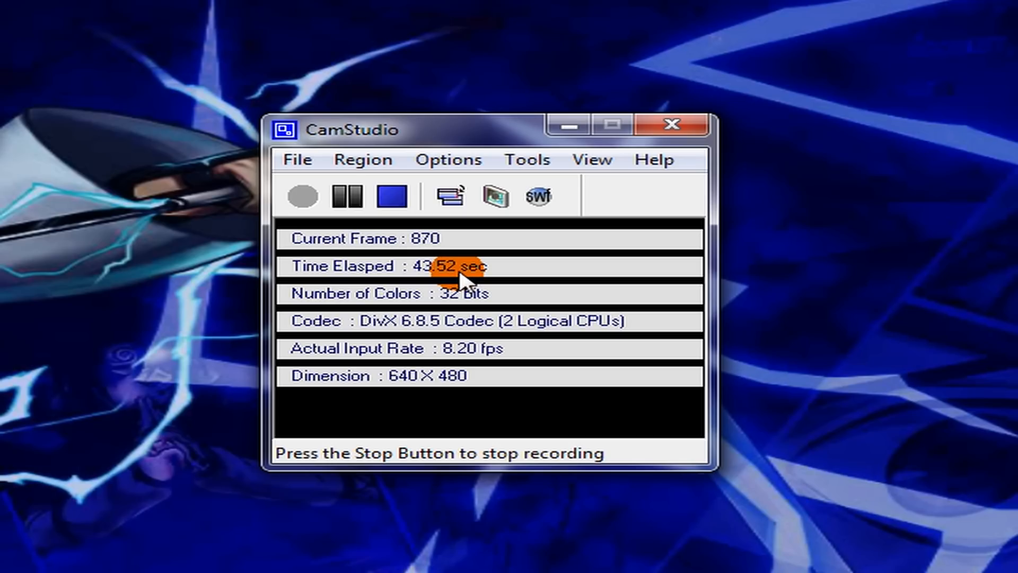
Set a fixed 640 × 480 capture region with Drag Corners to Pan enabled.
click(364, 160)
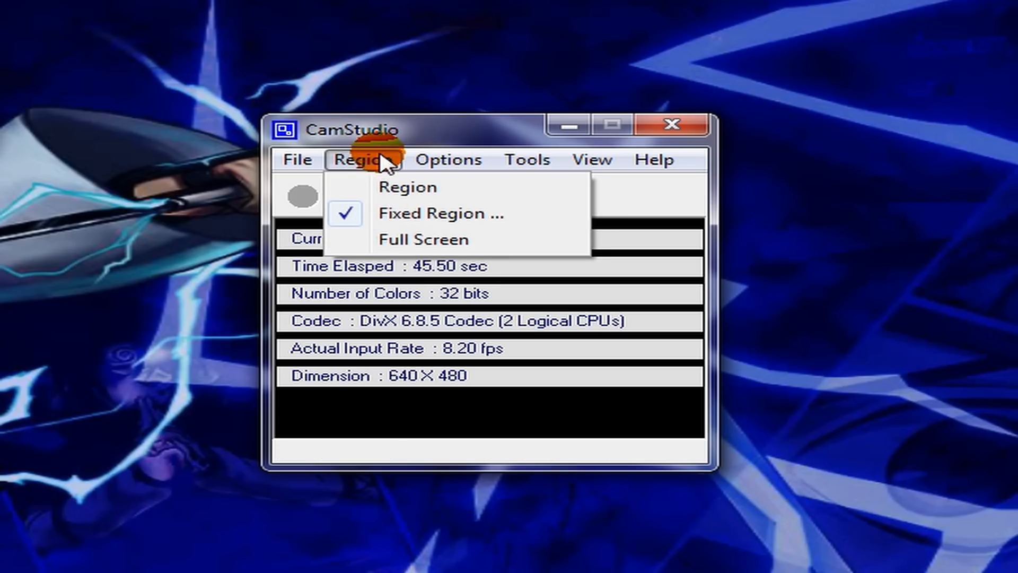
click(440, 213)
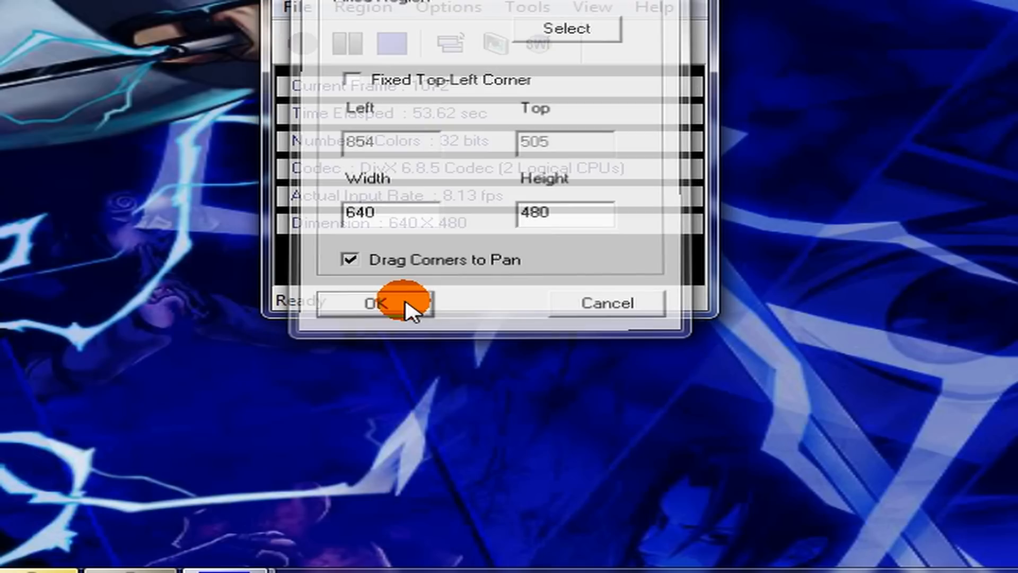
click(391, 304)
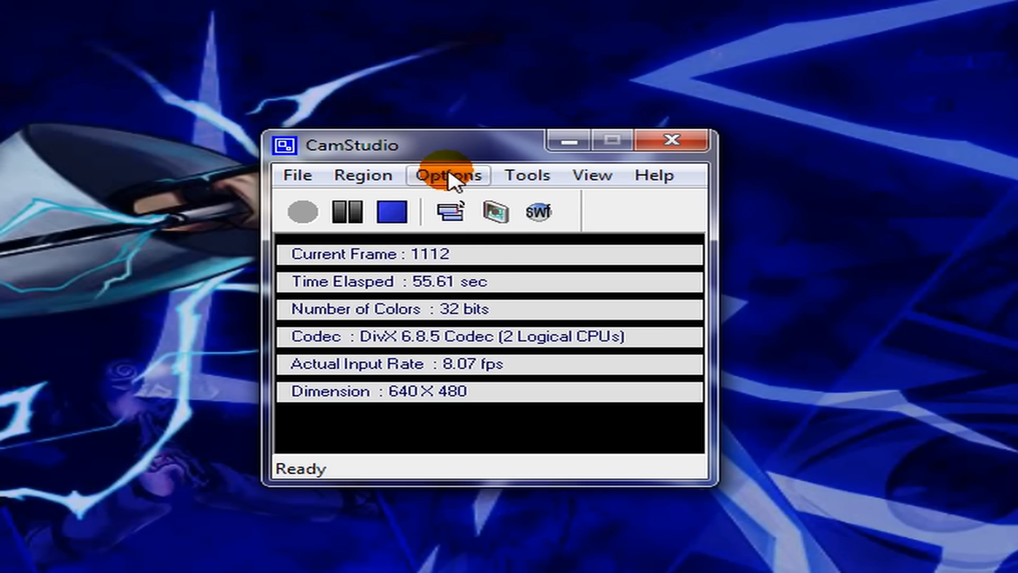
Bring up Video Options to review DivX 6.8.5, quality 100, key frames 20, 50 ms capture, 20 fps.
click(446, 175)
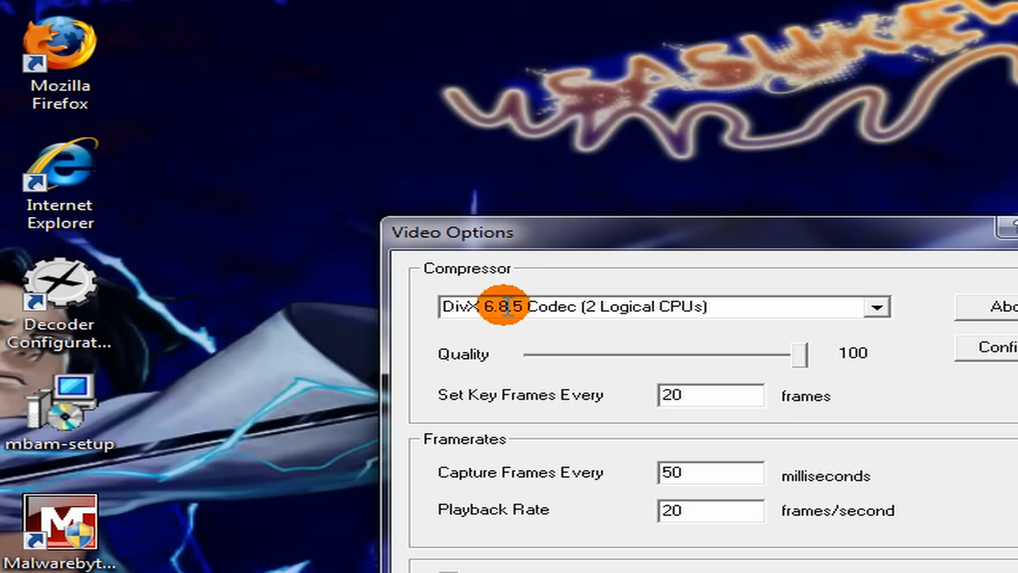
mouse_move(542, 328)
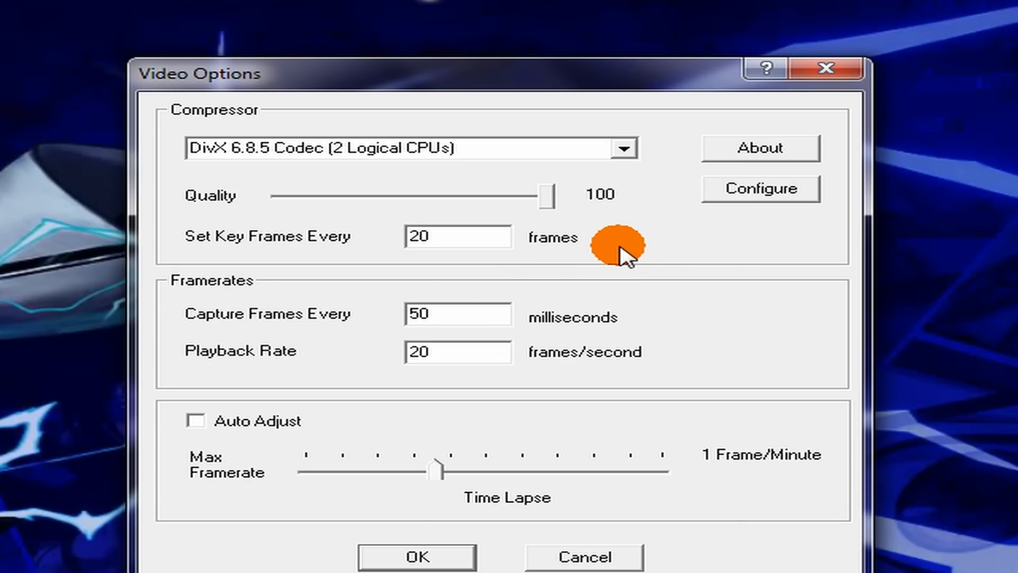
mouse_move(711, 275)
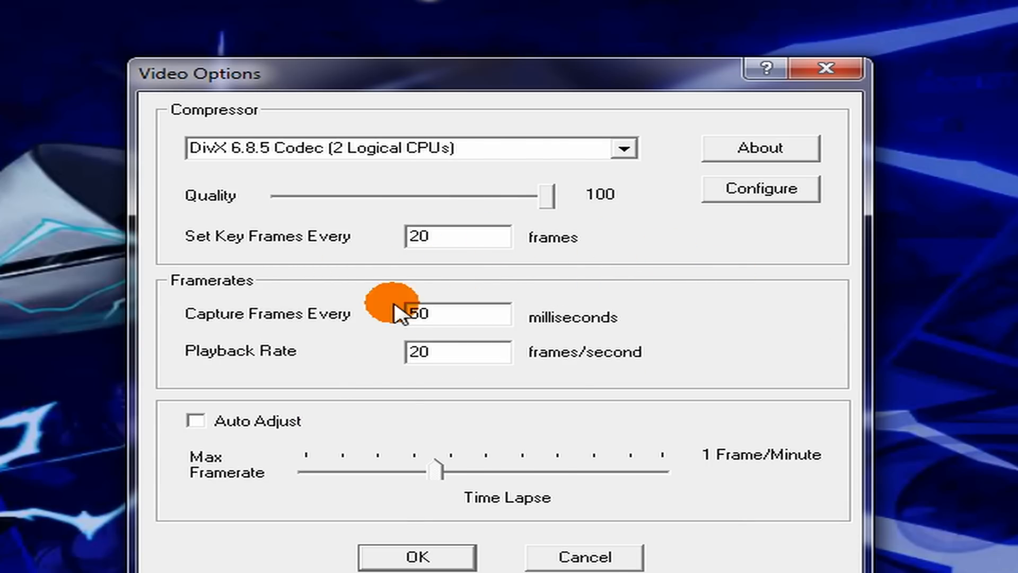
mouse_move(526, 393)
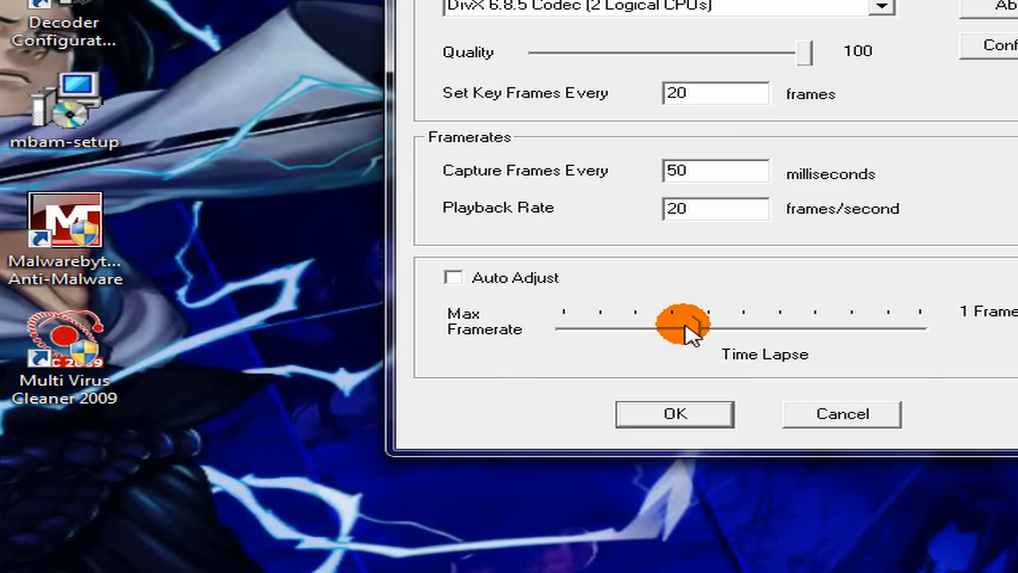
drag(685, 328, 714, 318)
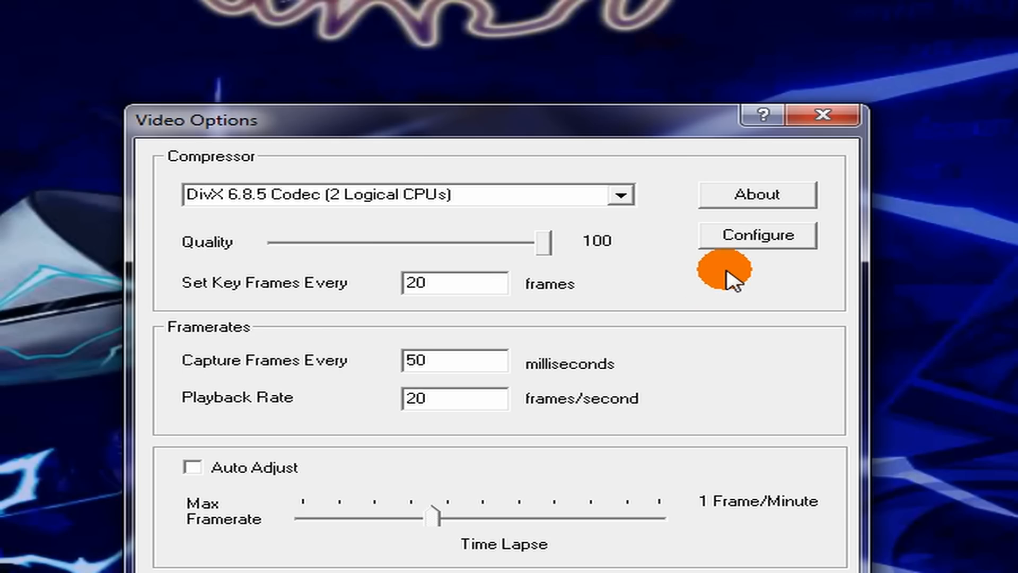
Open the DivX codec properties showing the 1080HD profile, 1-pass, 20000 kbps.
click(758, 235)
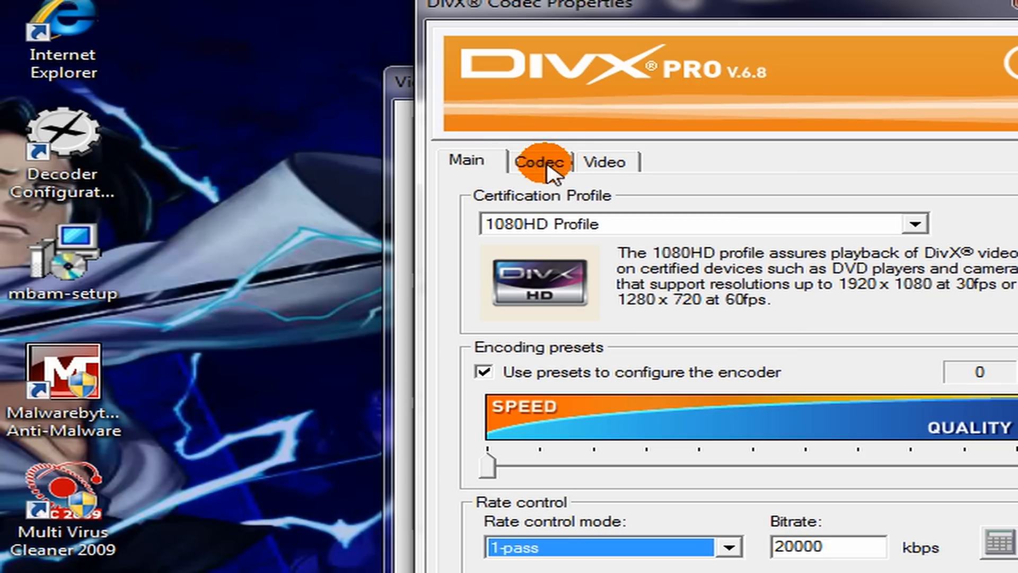
Enable a 1920 × 1080 custom resize with Square Pixels output and accept the DivX settings.
click(603, 162)
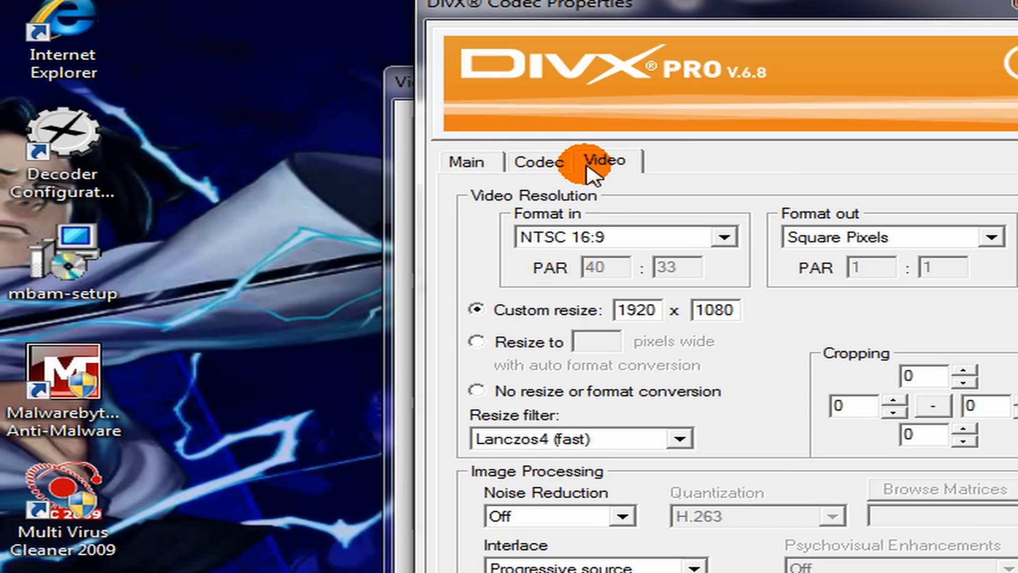
mouse_move(614, 240)
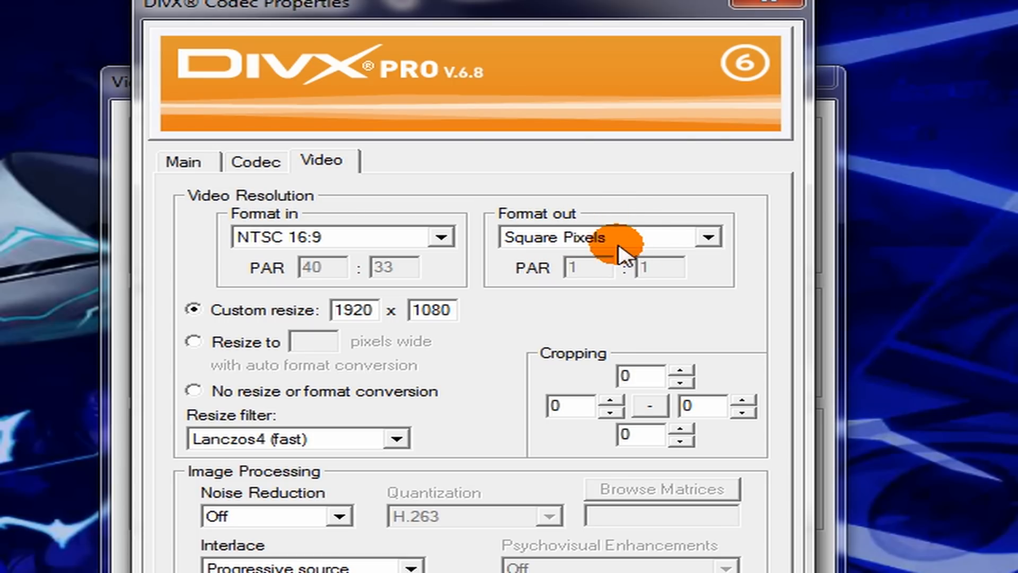
mouse_move(698, 249)
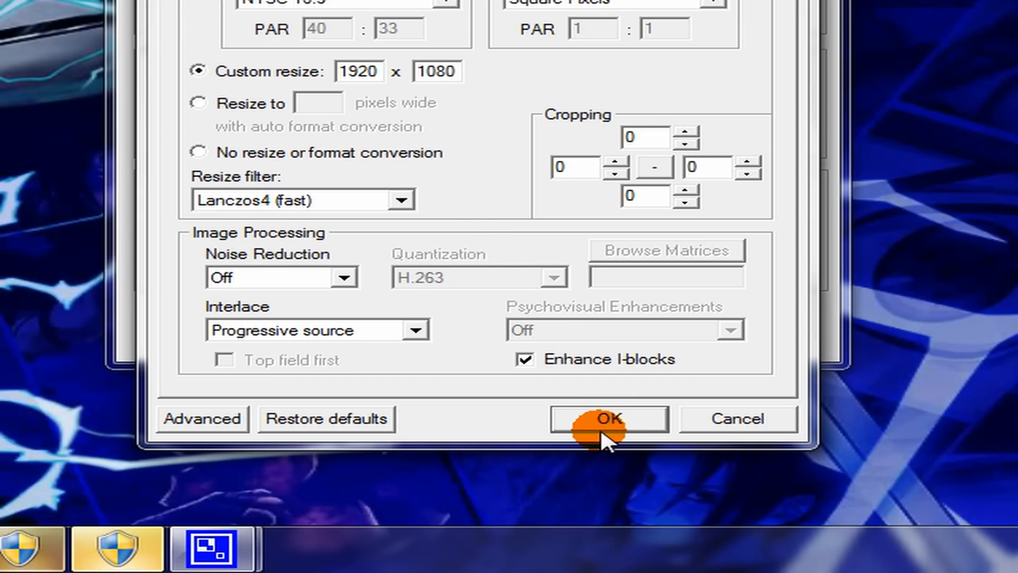
click(606, 419)
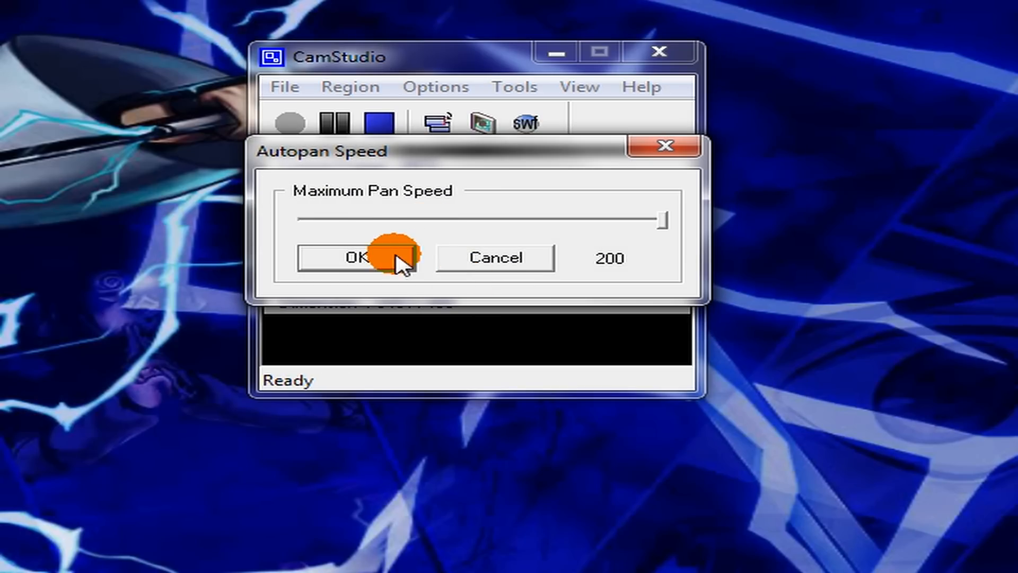
Confirm the maximum autopan speed of 200.
click(353, 258)
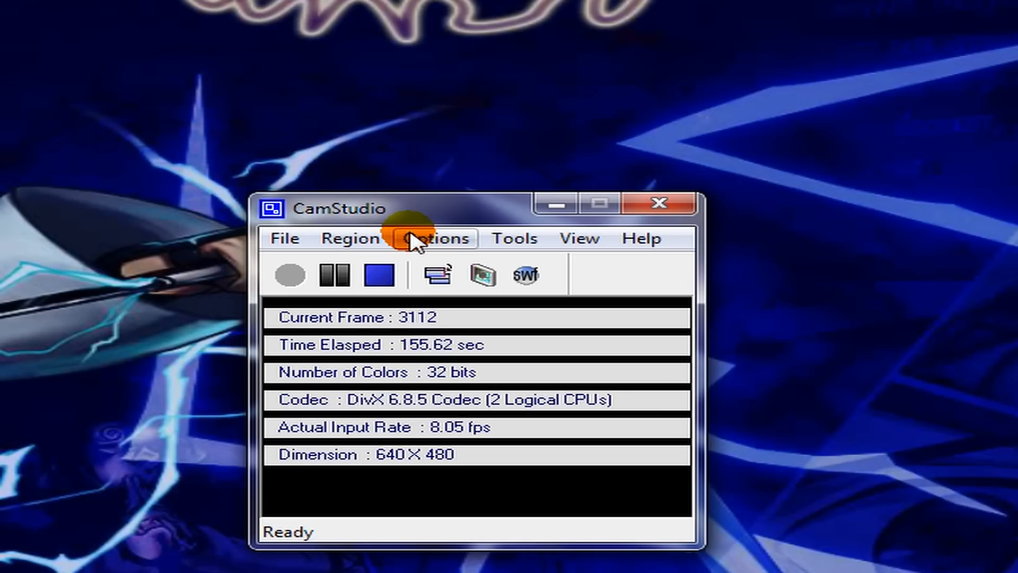
mouse_move(390, 323)
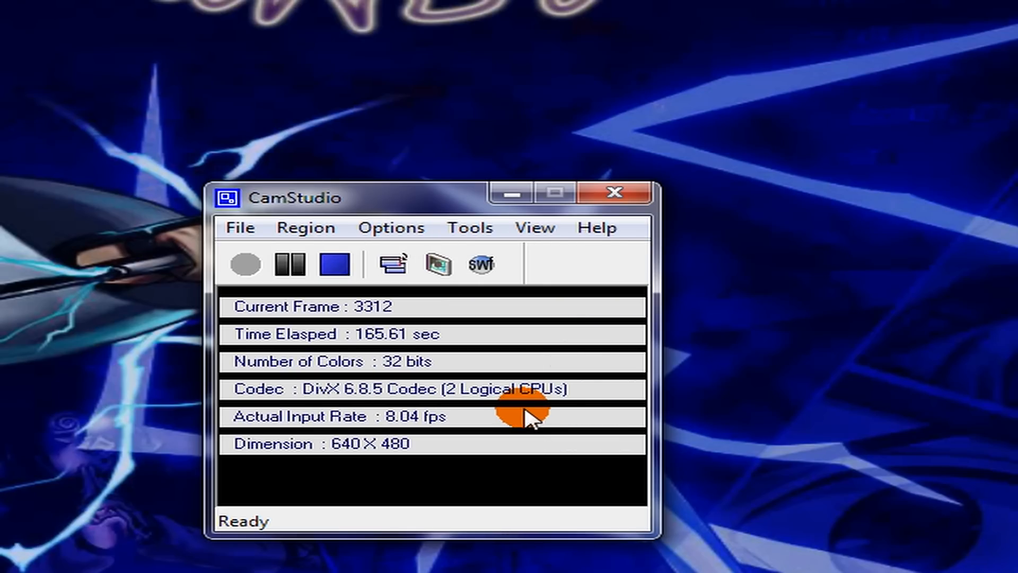
mouse_move(338, 419)
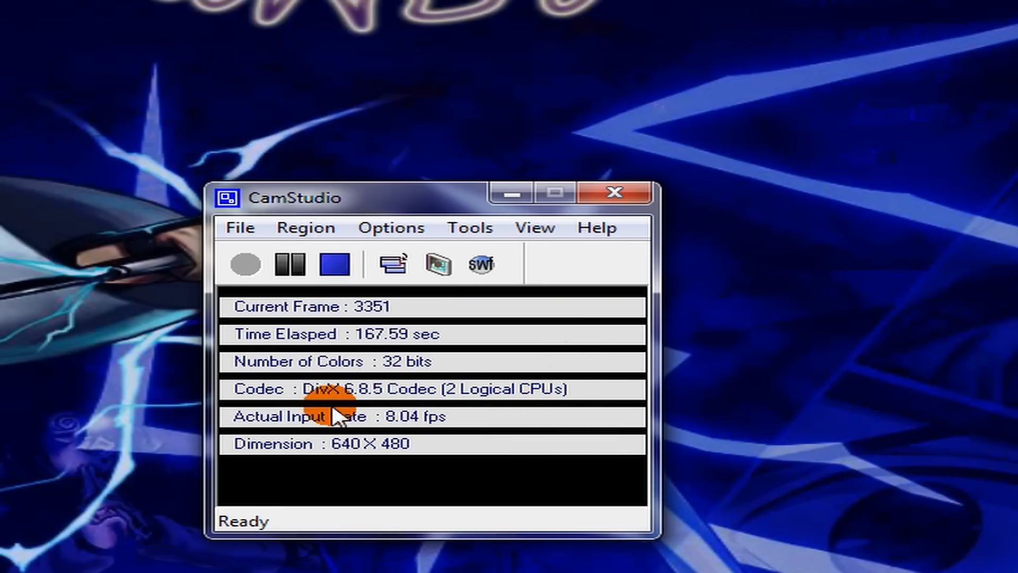